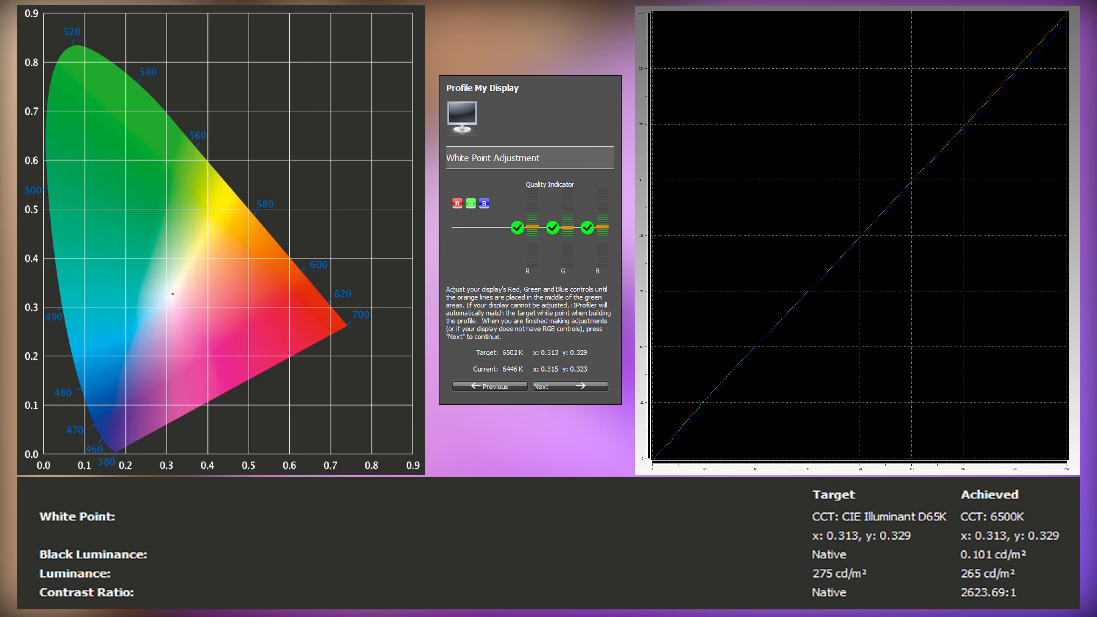
# - Navigate the OSD from Color Temperature to Picture Advanced > Picture Mode, stepping from User toward Standard and HDR
pyautogui.click(567, 386)
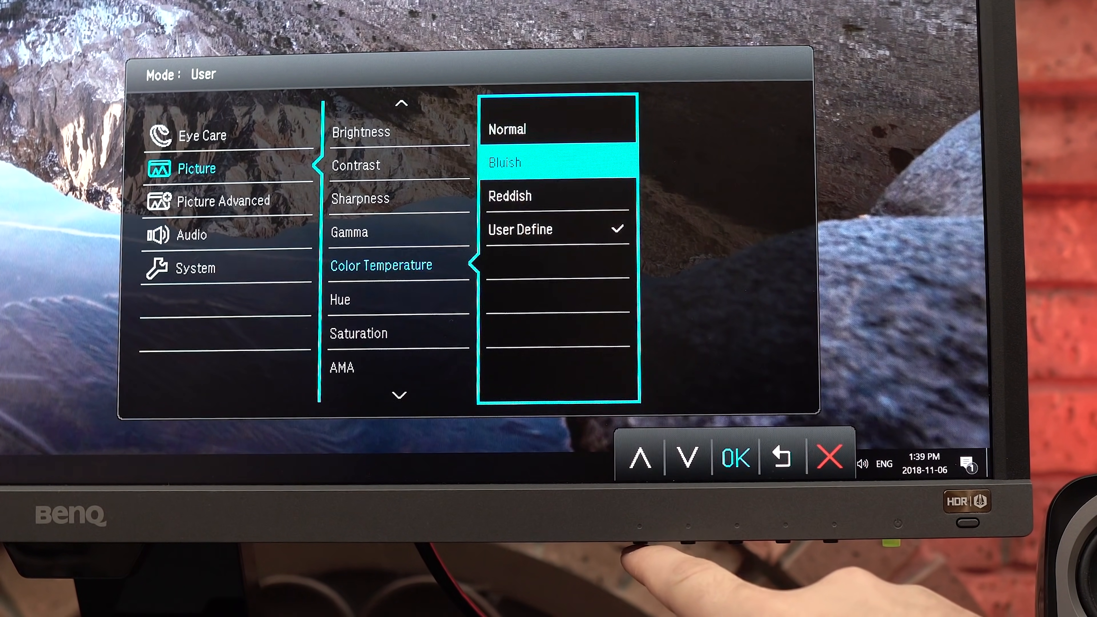
pyautogui.click(685, 458)
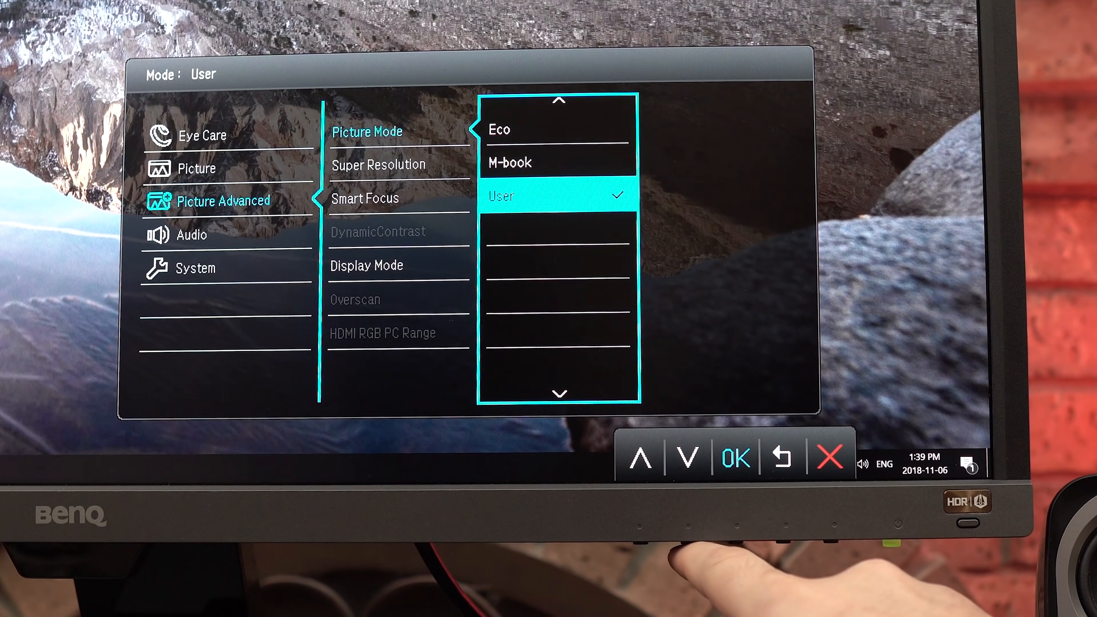
pyautogui.click(641, 458)
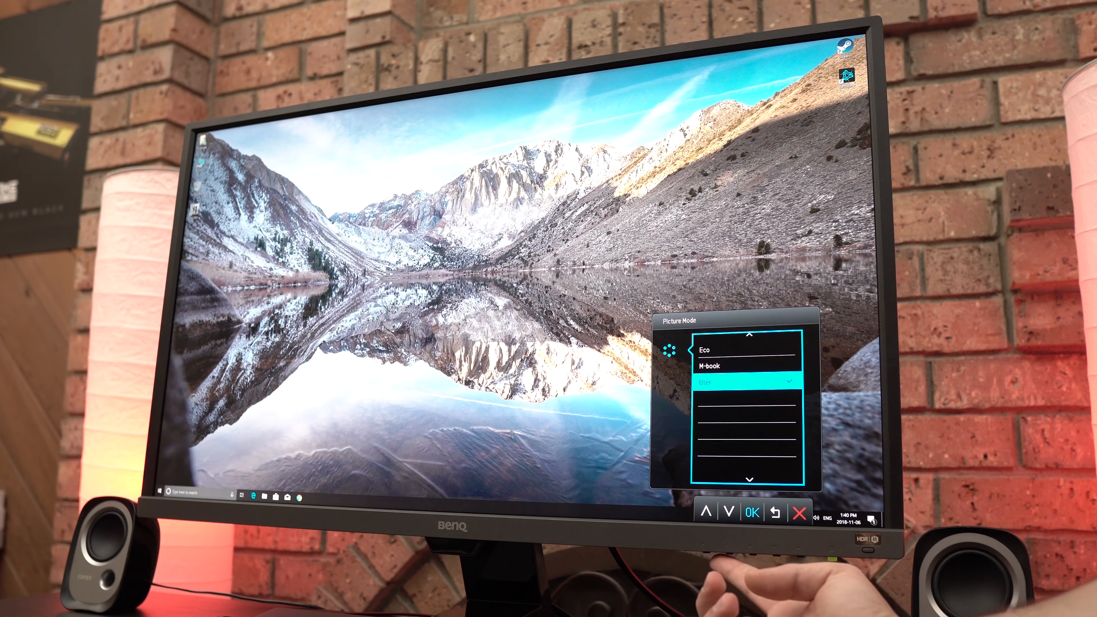
pyautogui.click(706, 512)
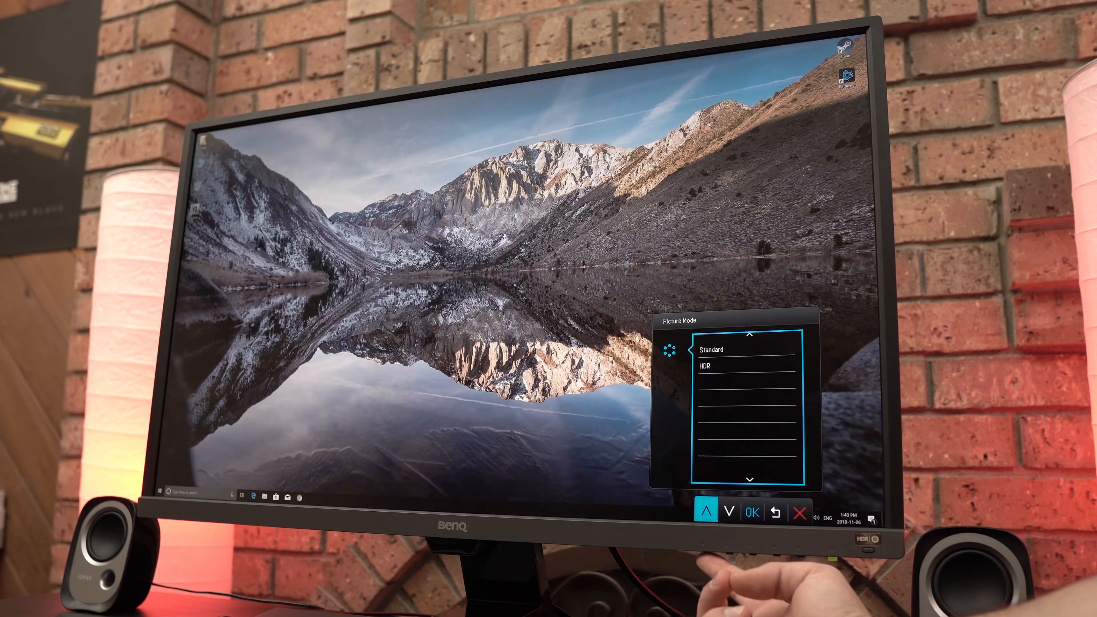